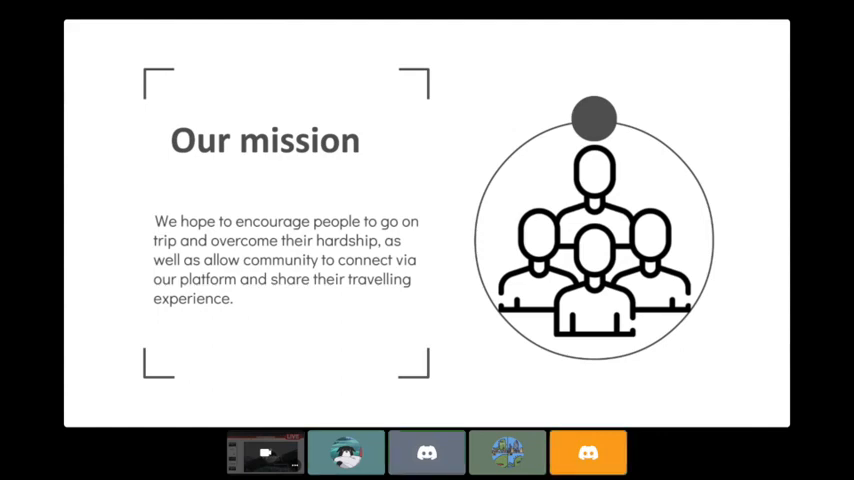
mouse_move(458, 168)
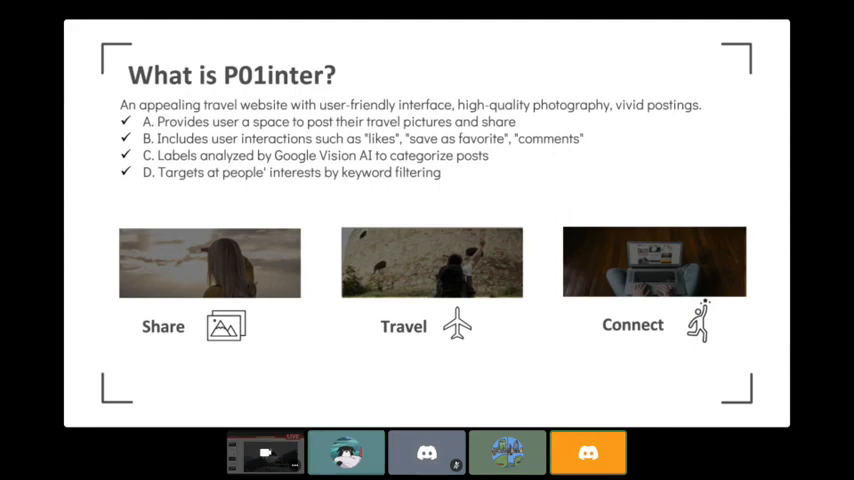
mouse_move(458, 212)
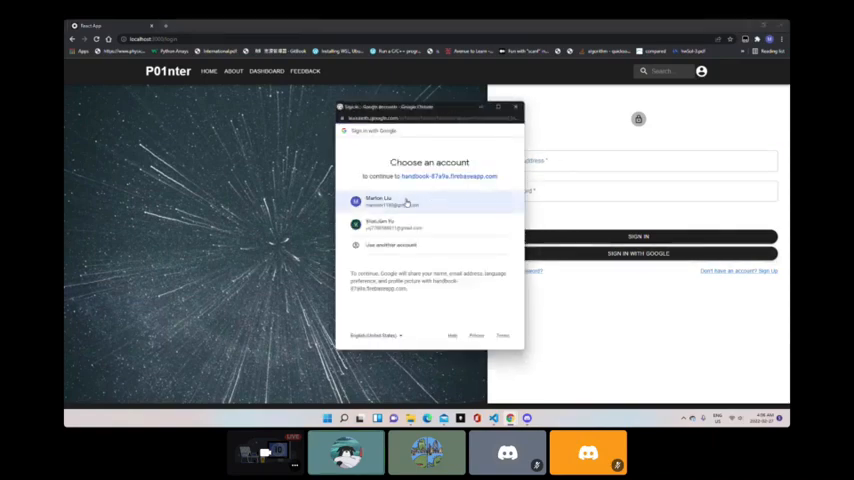
Sign in with the first Google account and skim the home page's Inspiration and About Us sections.
left_click(428, 200)
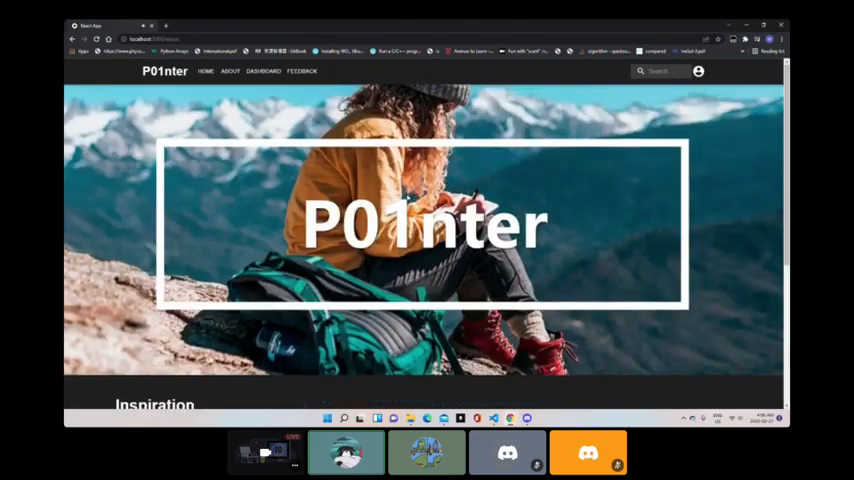
scroll("down", 3)
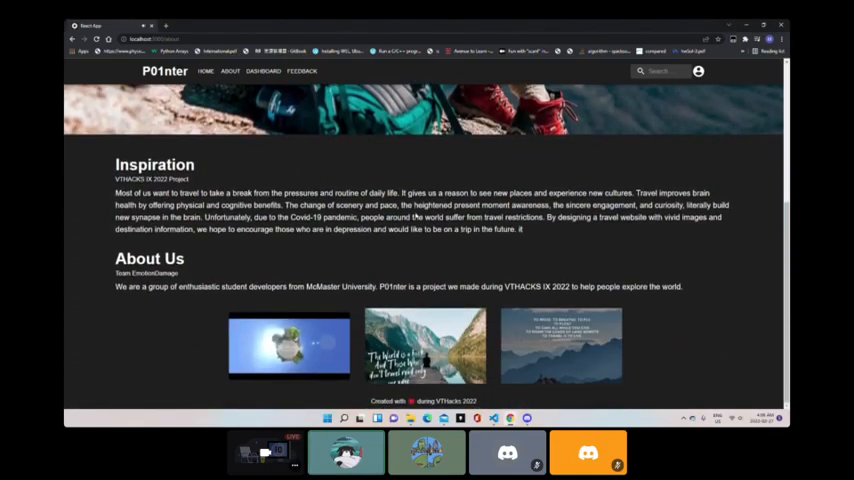
scroll("up", 3)
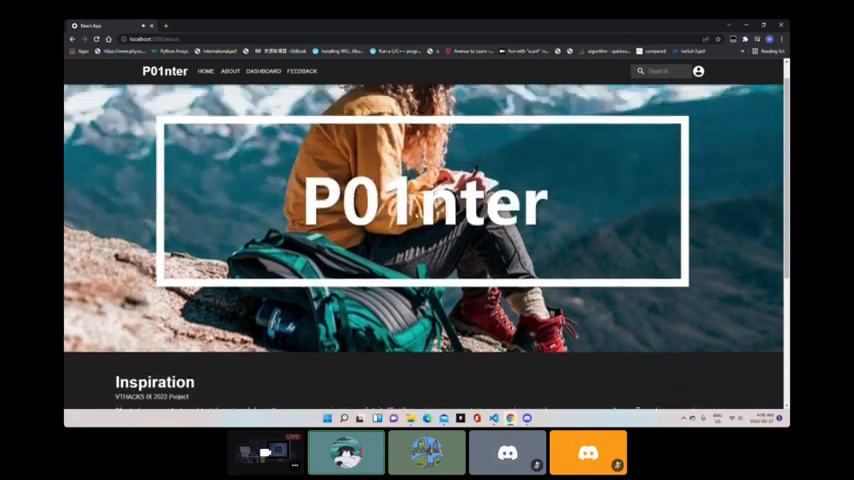
Go to the Dashboard and look over the post composer, label search and travel photo feed.
left_click(264, 72)
type("Sky")
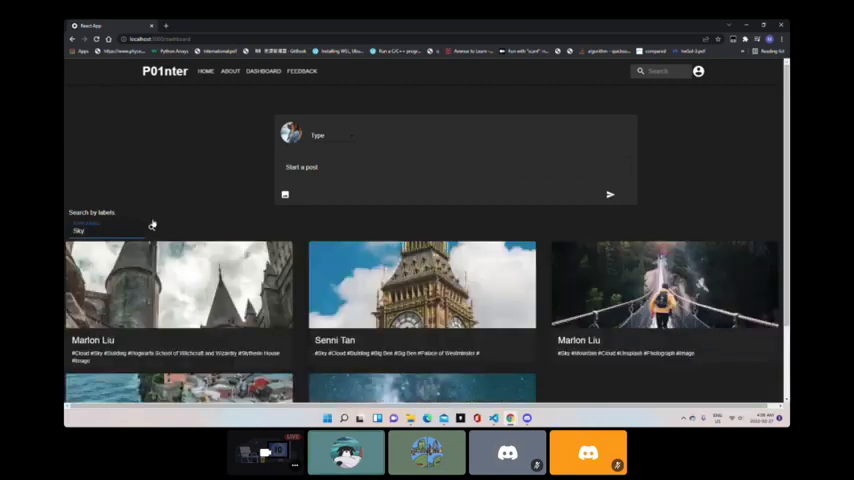
scroll("down", 3)
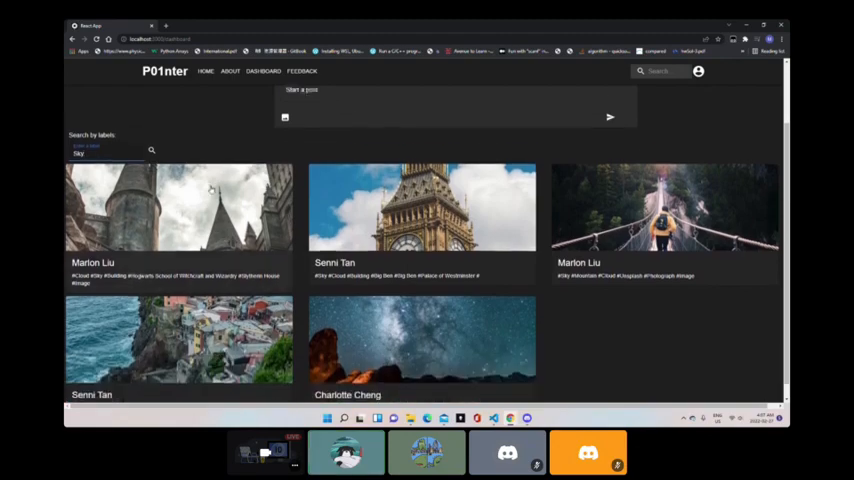
scroll("up", 3)
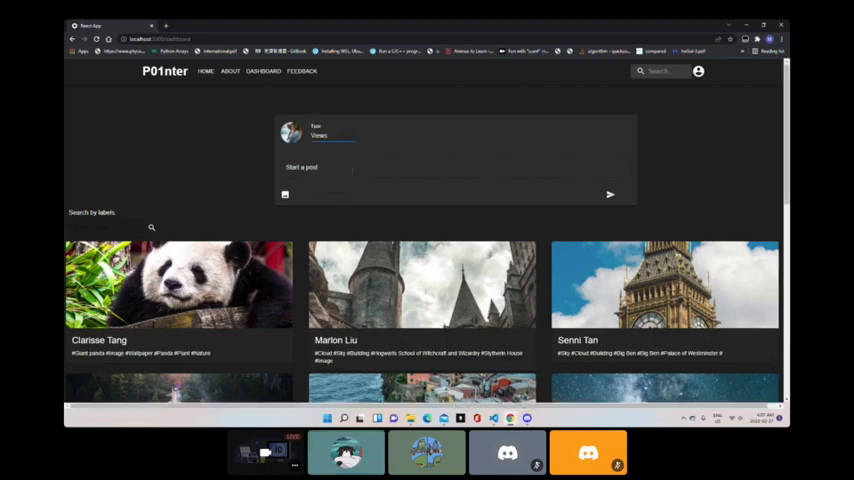
Start a new post captioned "What a great day" and attach a photo through the Upload Photo dialog.
left_click(456, 168)
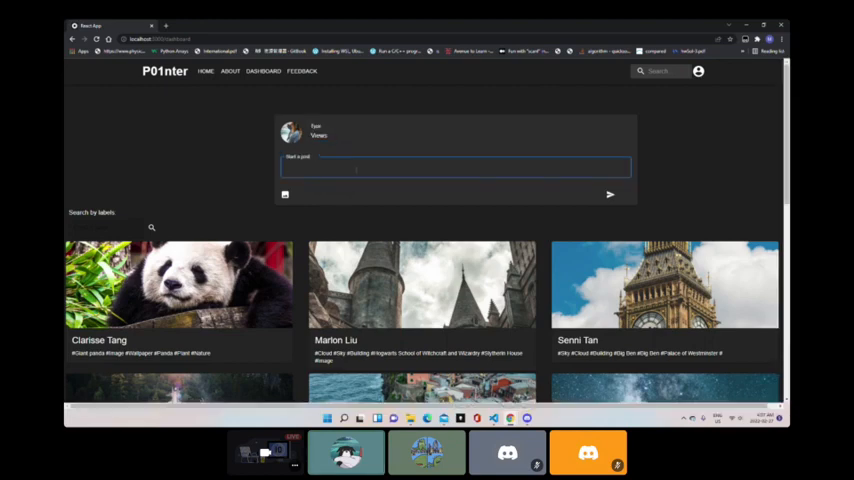
type("What a good day")
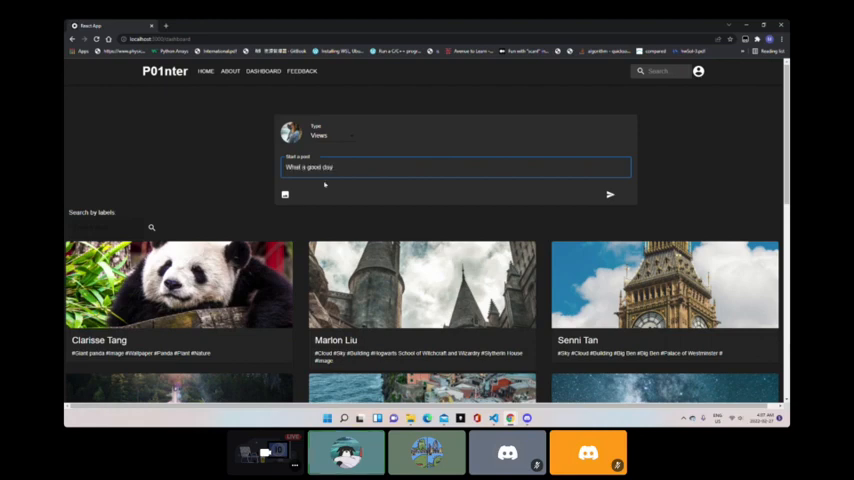
left_click(284, 194)
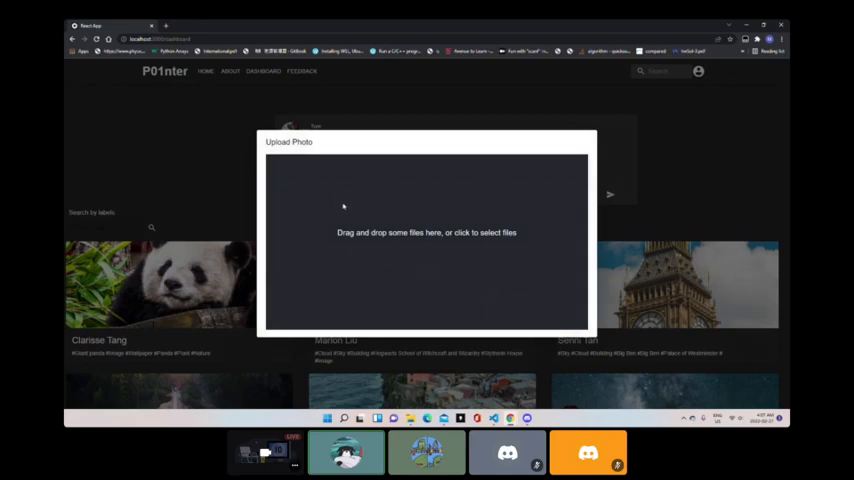
left_click(424, 232)
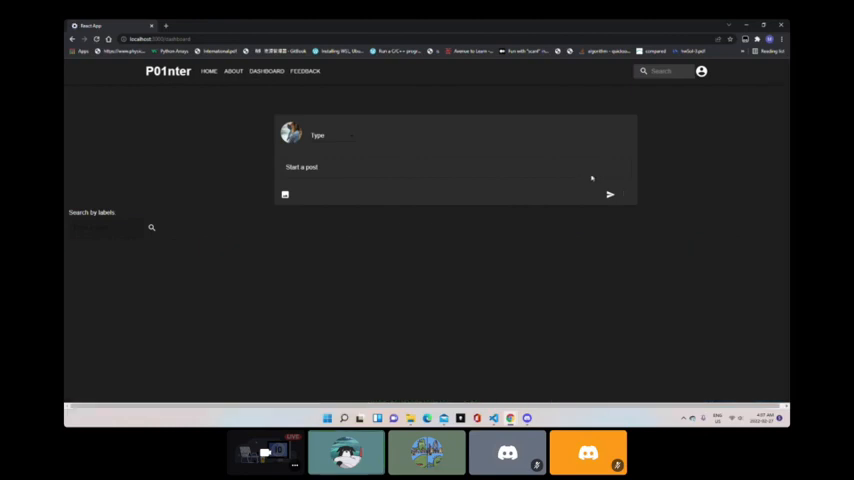
View the new palace post at the top of the feed, then return to the posts feed.
scroll("down", 3)
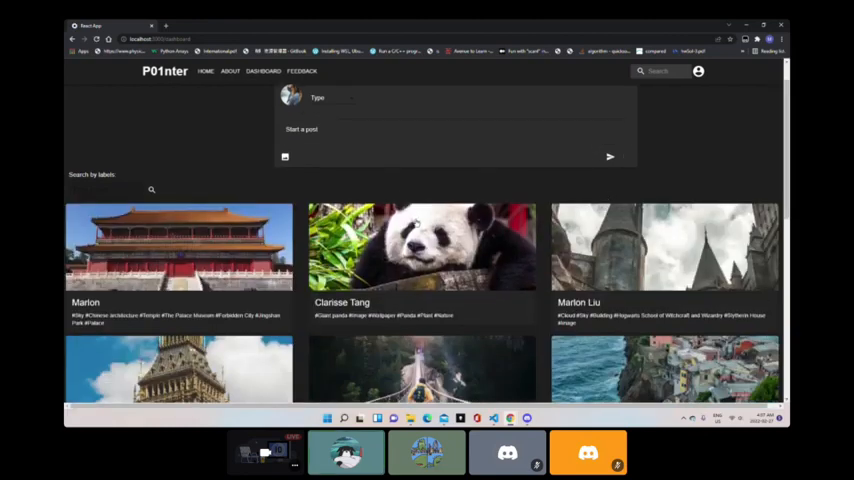
left_click(180, 246)
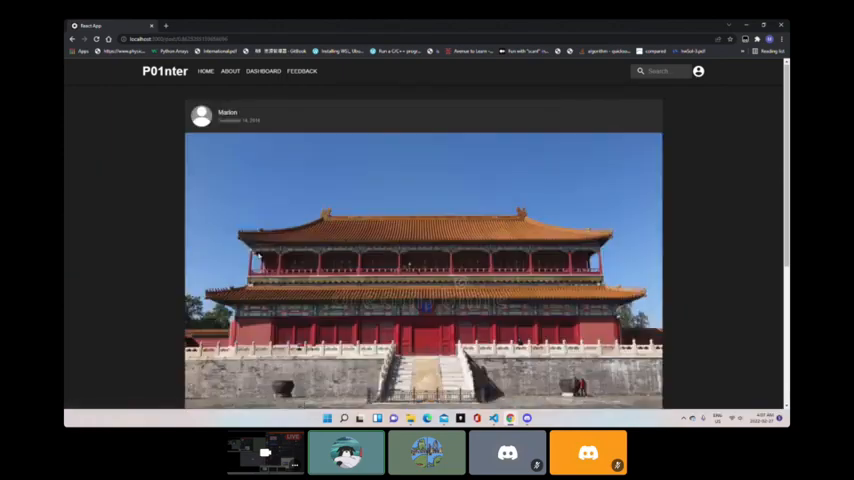
left_click(264, 72)
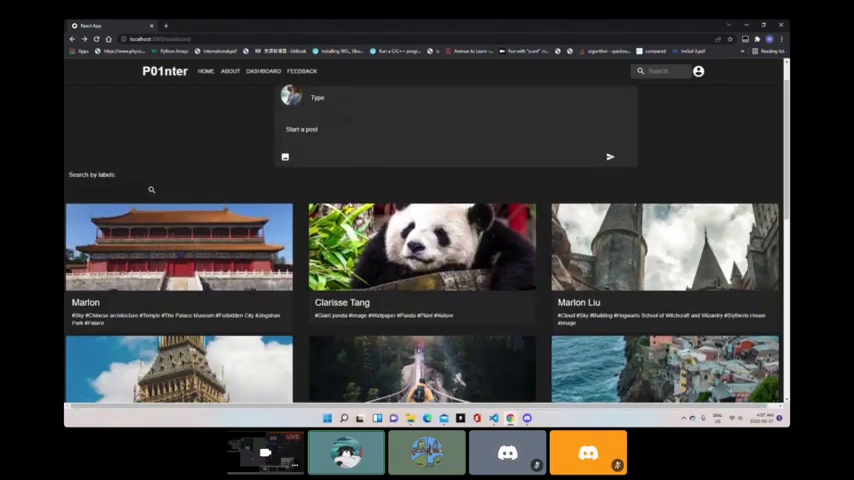
Find the Eiffel Tower post further down, view its caption and read its user comments.
scroll("down", 3)
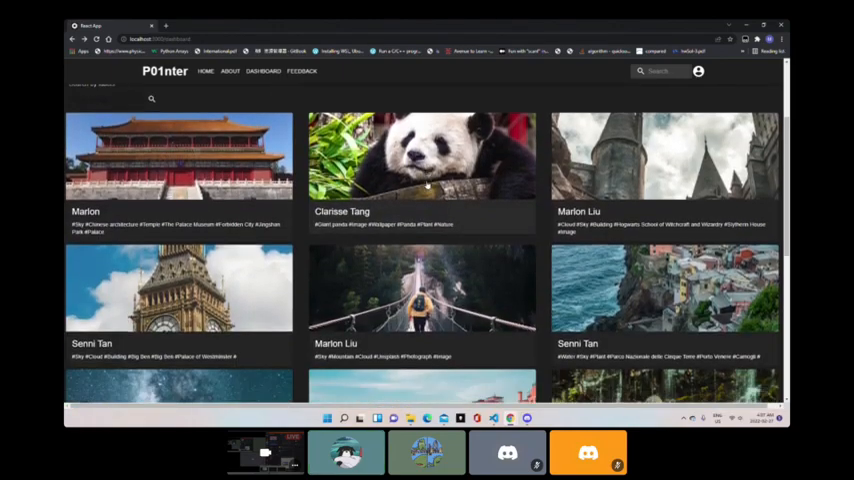
scroll("down", 3)
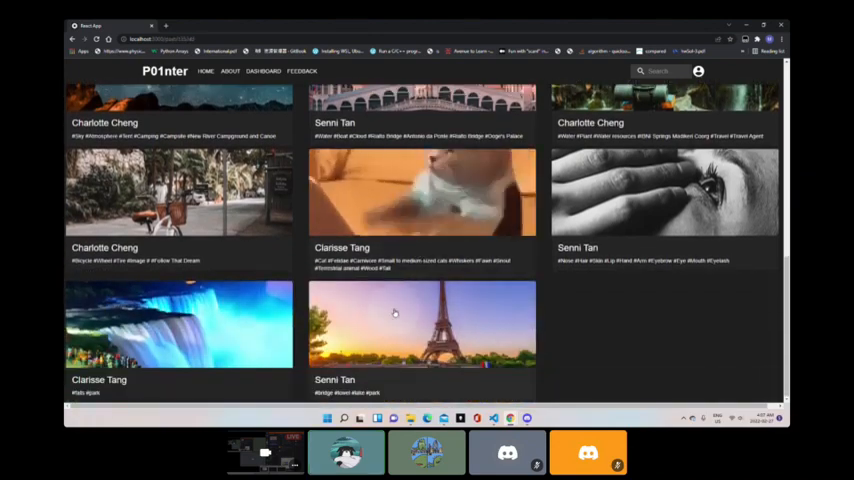
left_click(420, 320)
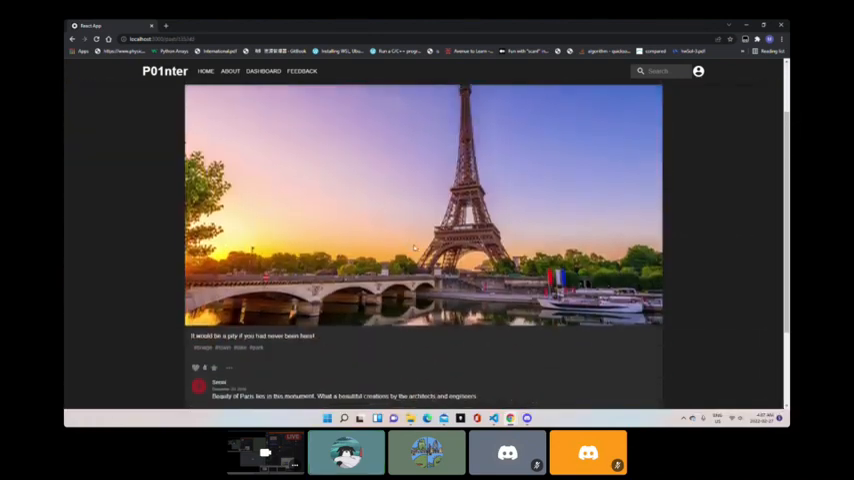
scroll("down", 3)
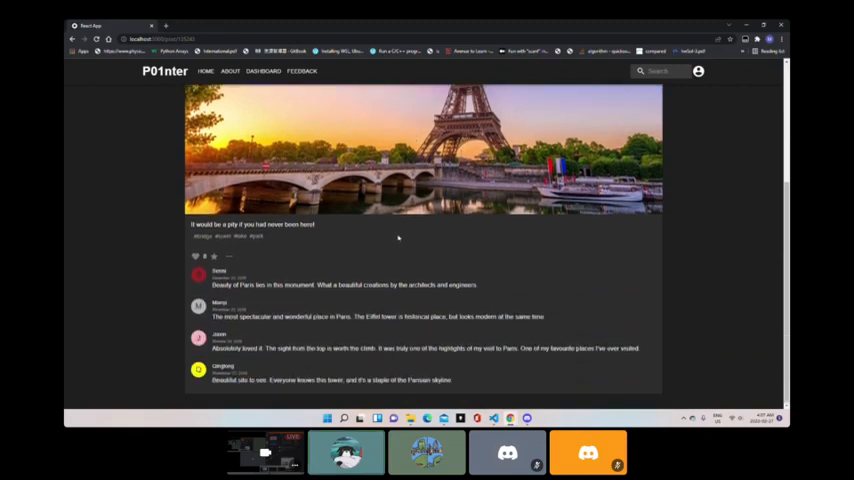